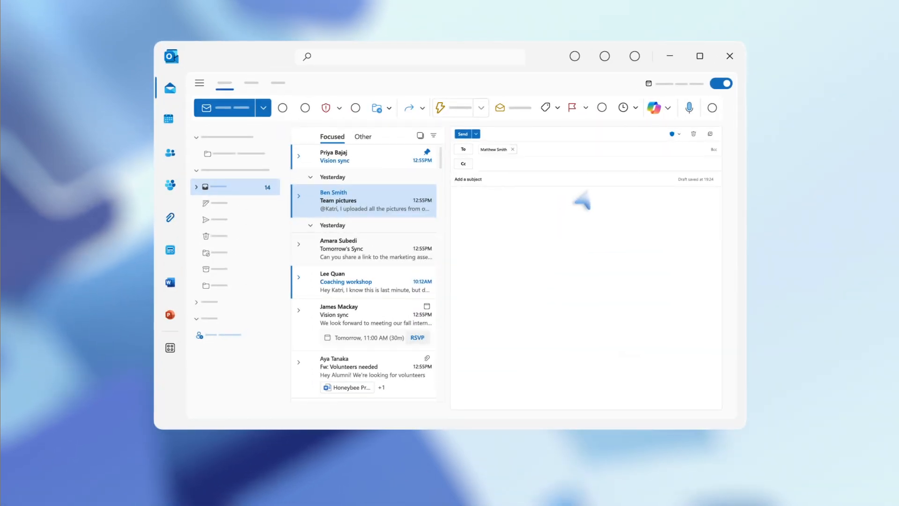
- Generate a Copilot draft to Matthew about the customs-delayed furniture delivery, checking tone and length
click(656, 108)
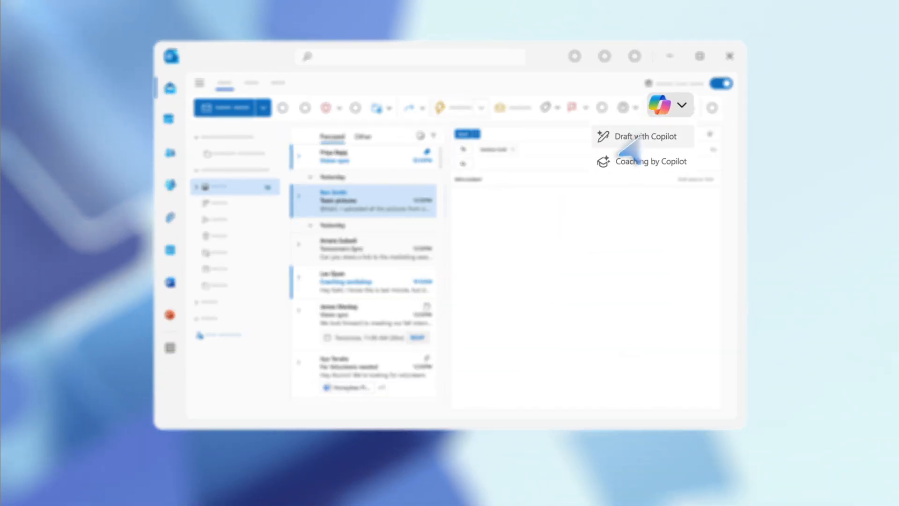
click(642, 136)
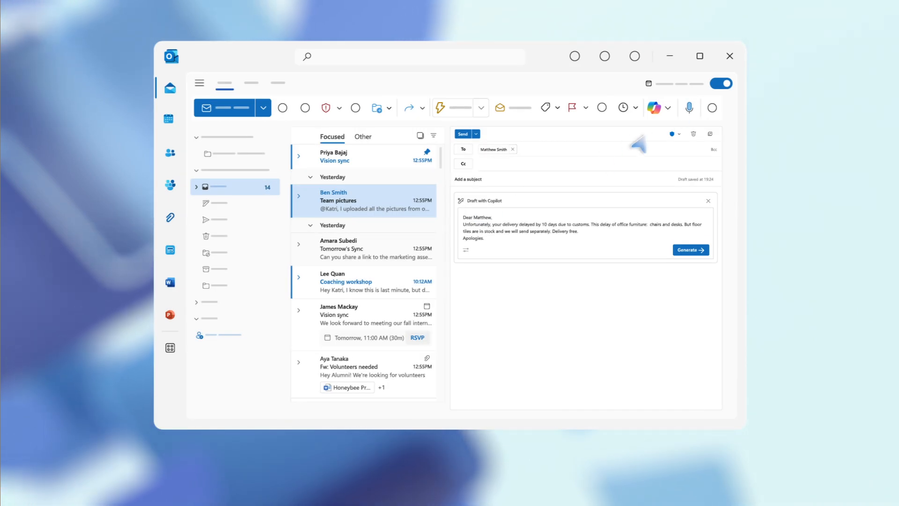
click(465, 216)
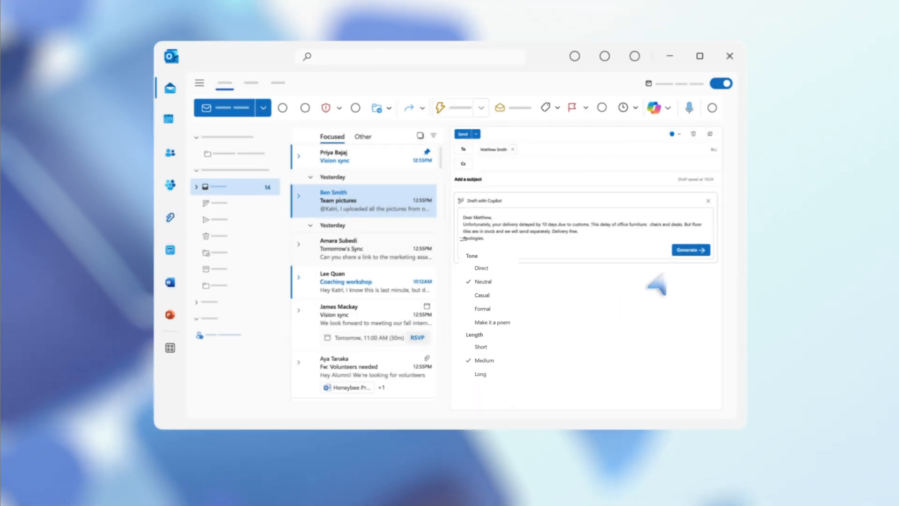
click(690, 250)
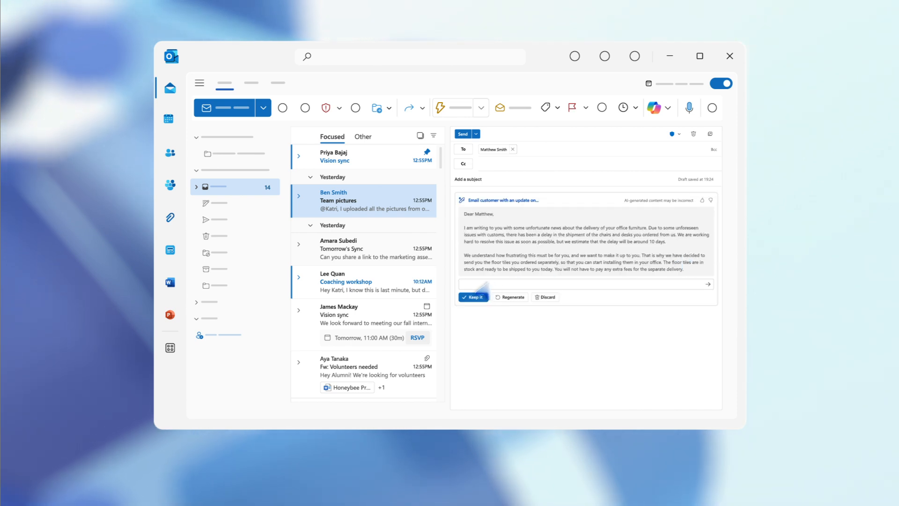
- Regenerate the draft adding an apology and an invitation to raise concerns, then keep it
text(add a note that he should contact with any concerns and apologies for inconvenience)
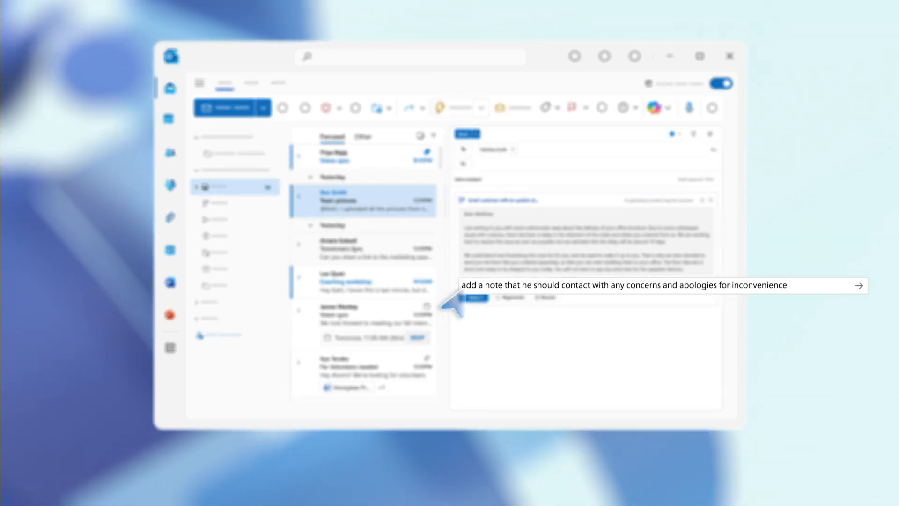
click(858, 285)
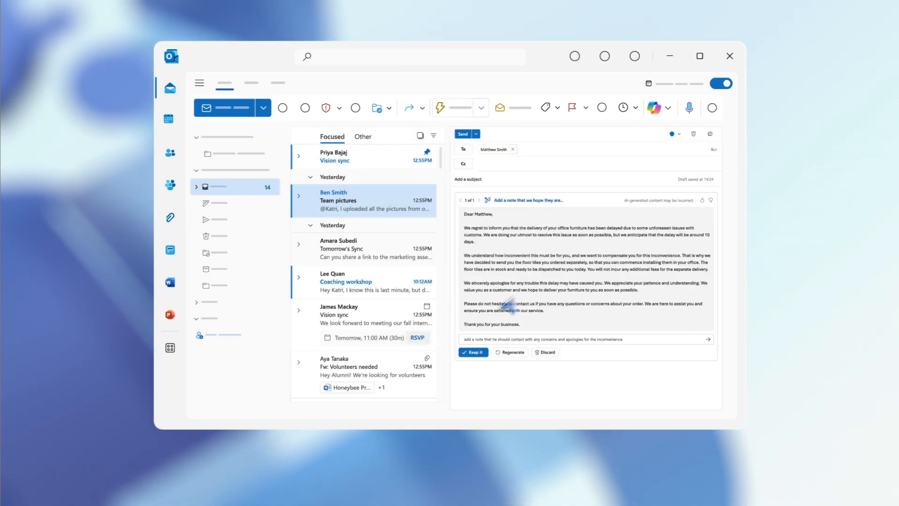
click(472, 353)
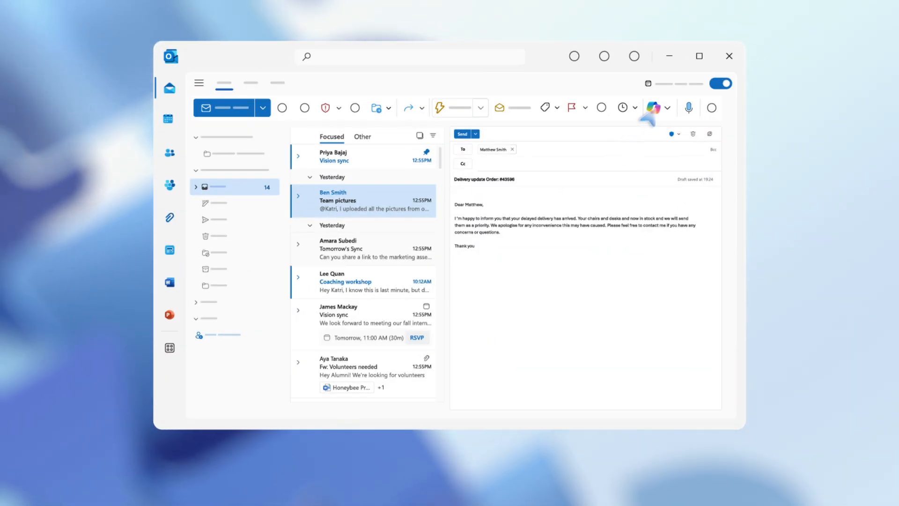
- Run Coaching by Copilot on the delivery update email and review tone, reader sentiment and clarity
click(667, 107)
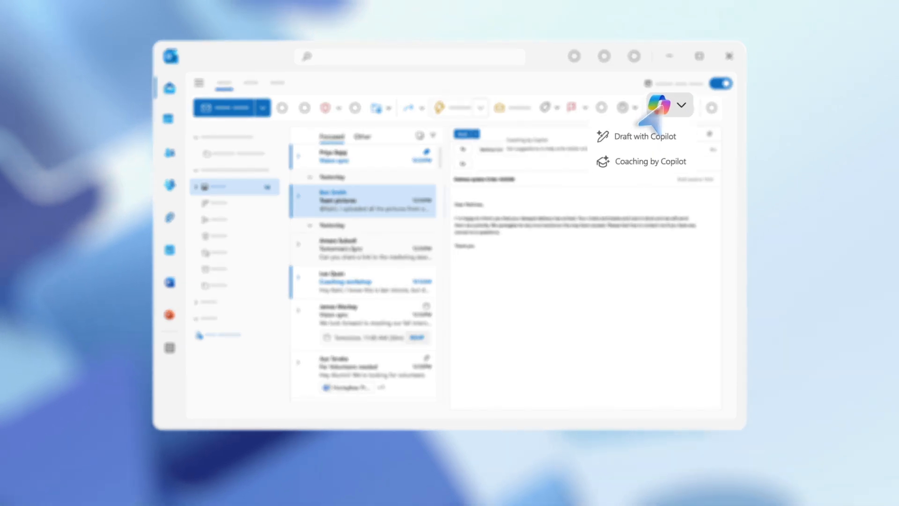
click(638, 136)
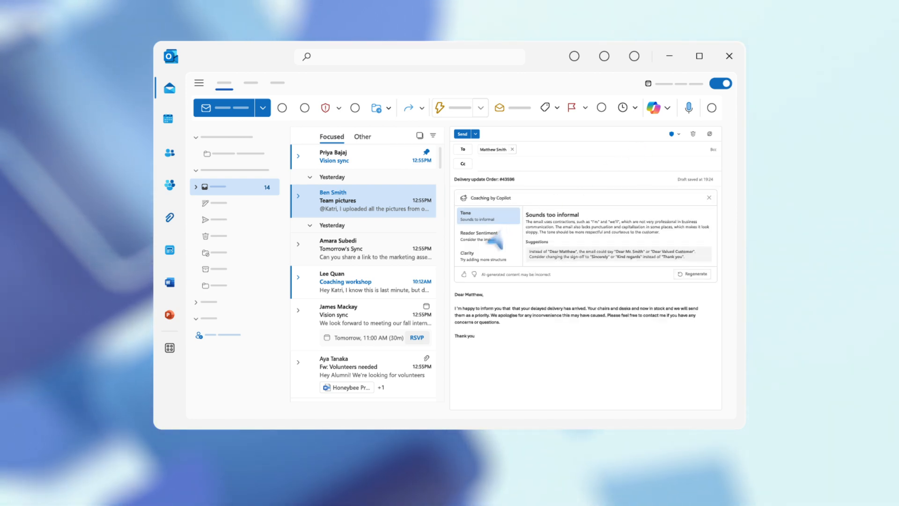
click(488, 256)
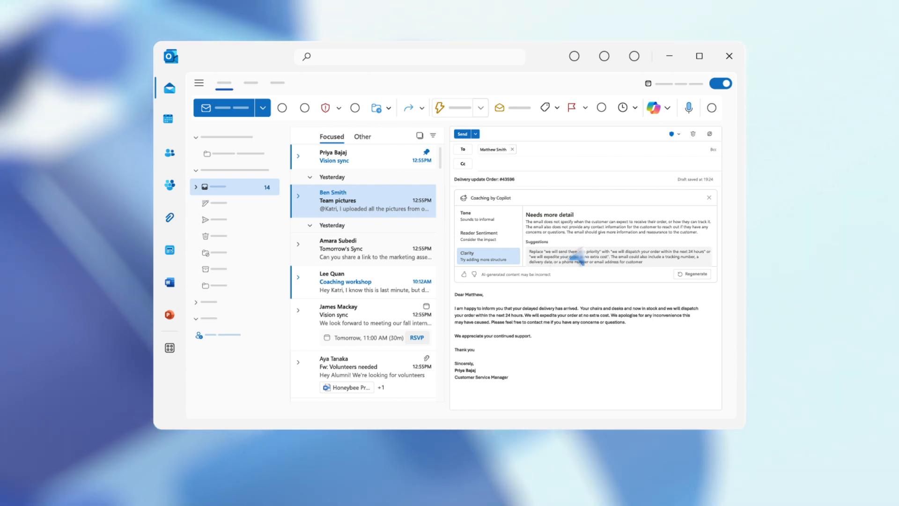
click(710, 197)
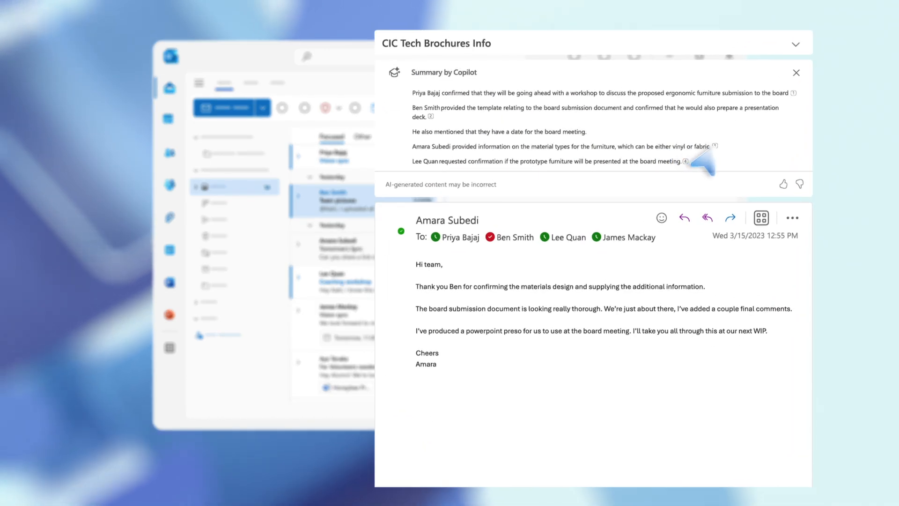
- Open the source message cited by a point in the CIC Tech Brochures Info summary
click(796, 72)
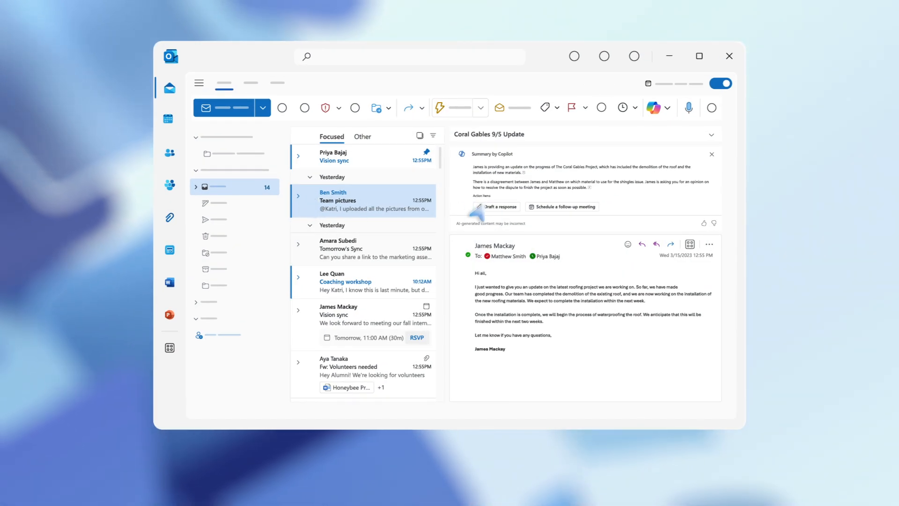
- Schedule a follow-up meeting from the Coral Gables 9/5 Update thread summary
click(562, 207)
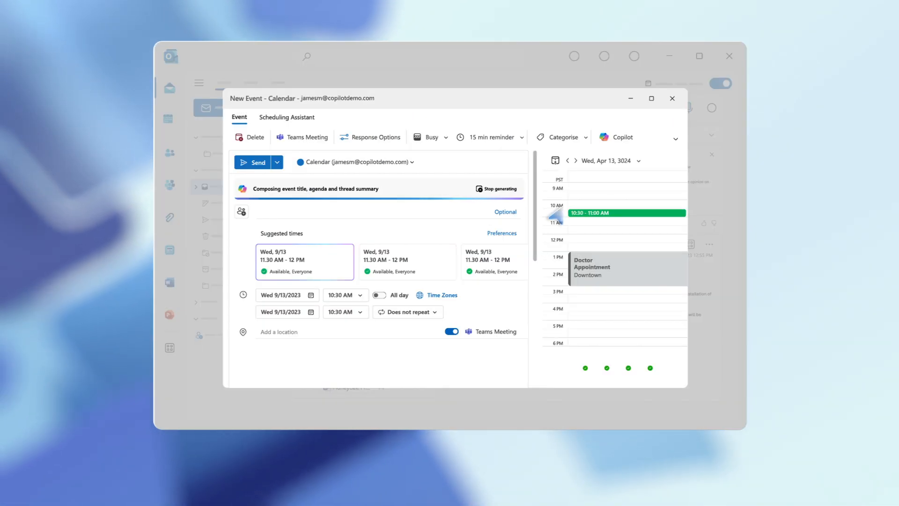